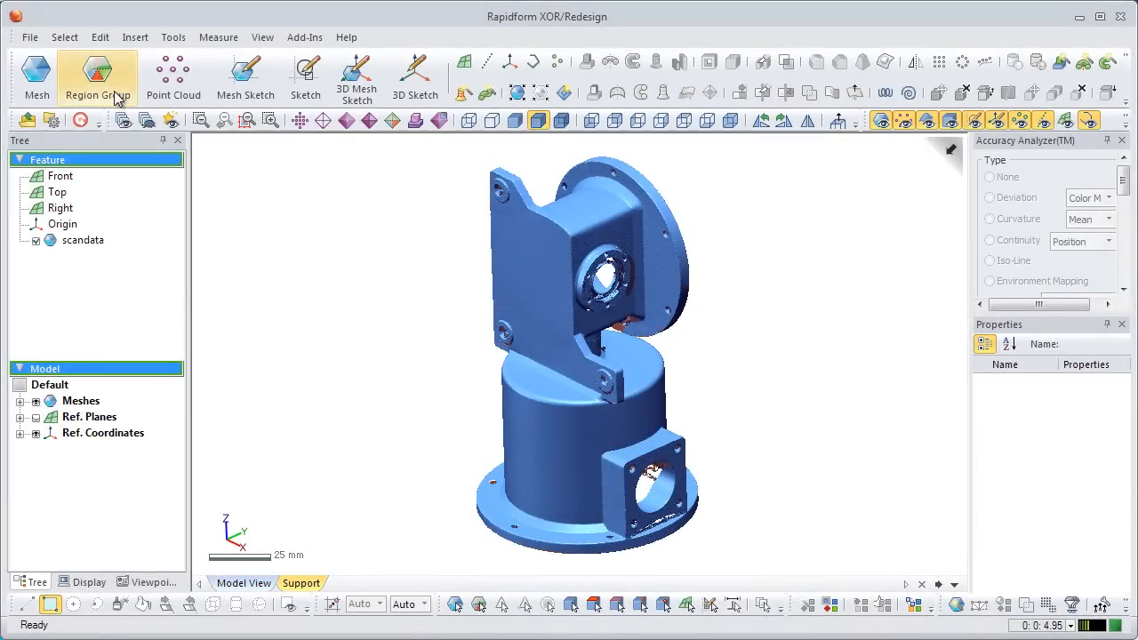
Step: Auto-segment the scanned mesh at sensitivity 40 into a 276-region Region Group
left_click(97, 78)
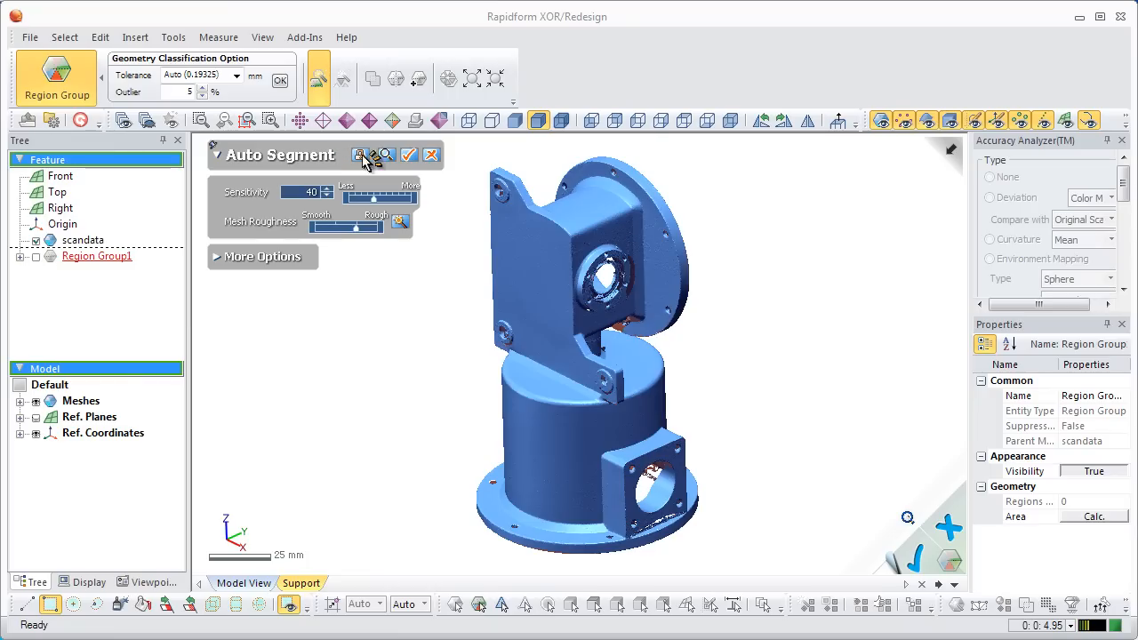
left_click(408, 155)
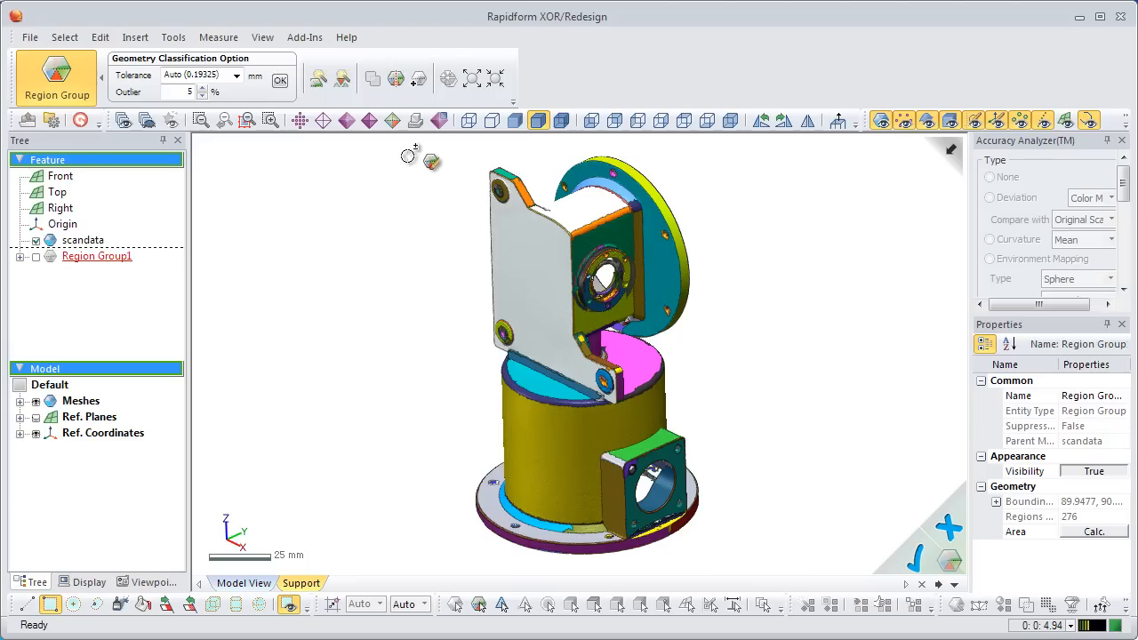
mouse_move(469, 213)
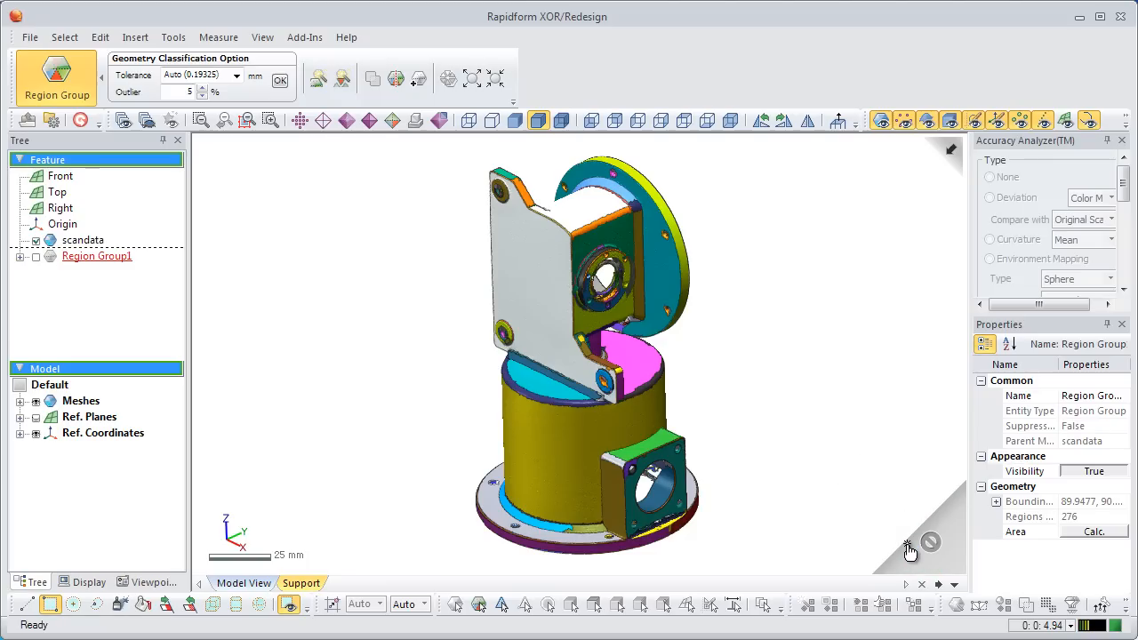
left_click(279, 80)
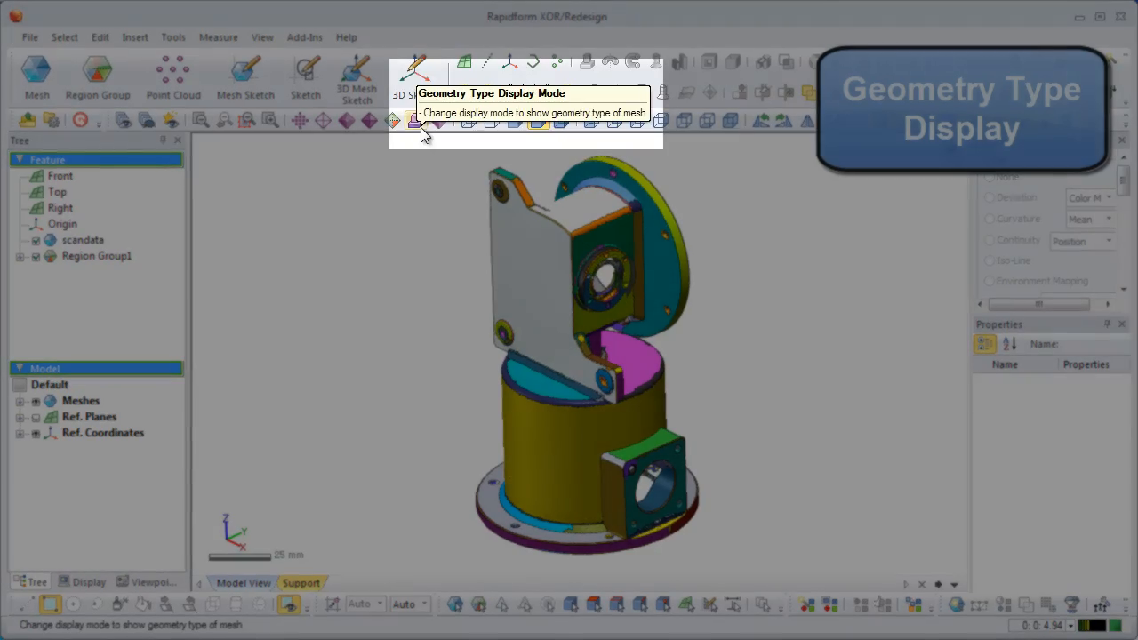
Step: Switch to Geometry Type display mode, showing planar regions blue and cylindrical regions orange
left_click(415, 120)
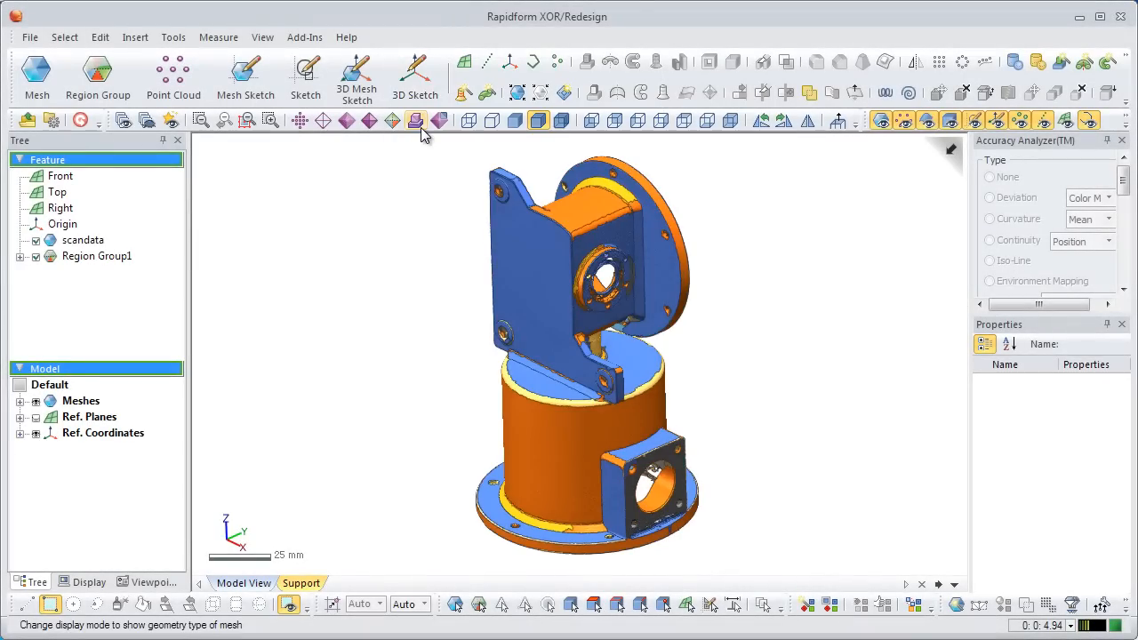
left_click(415, 120)
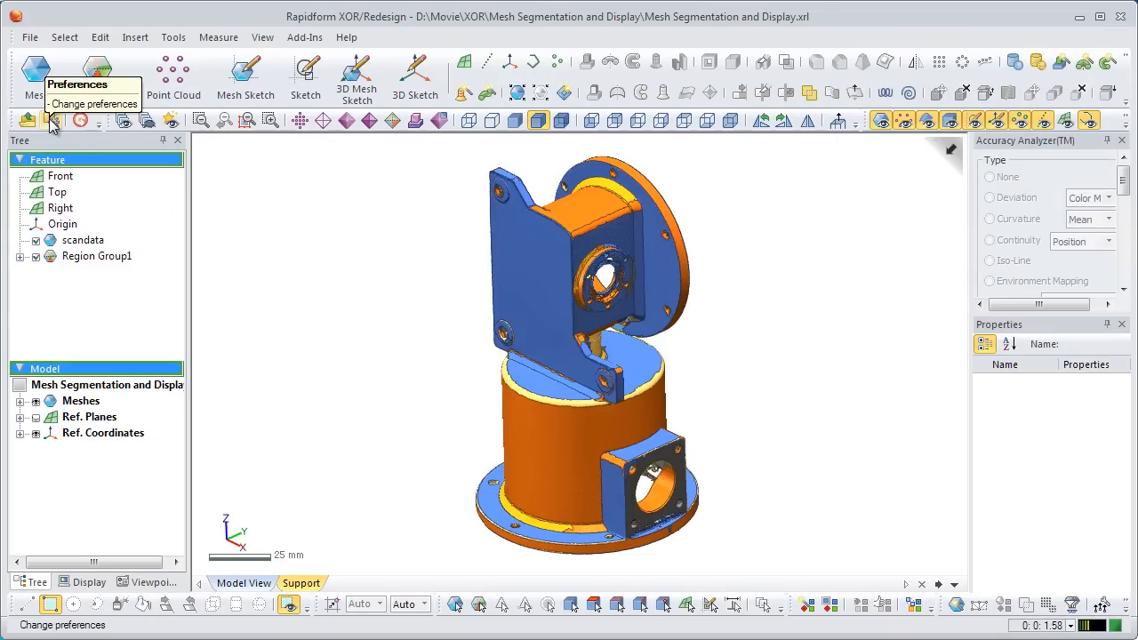
Step: Show the Display preferences, scrolled down to the Geometry Type Material colour settings
left_click(52, 120)
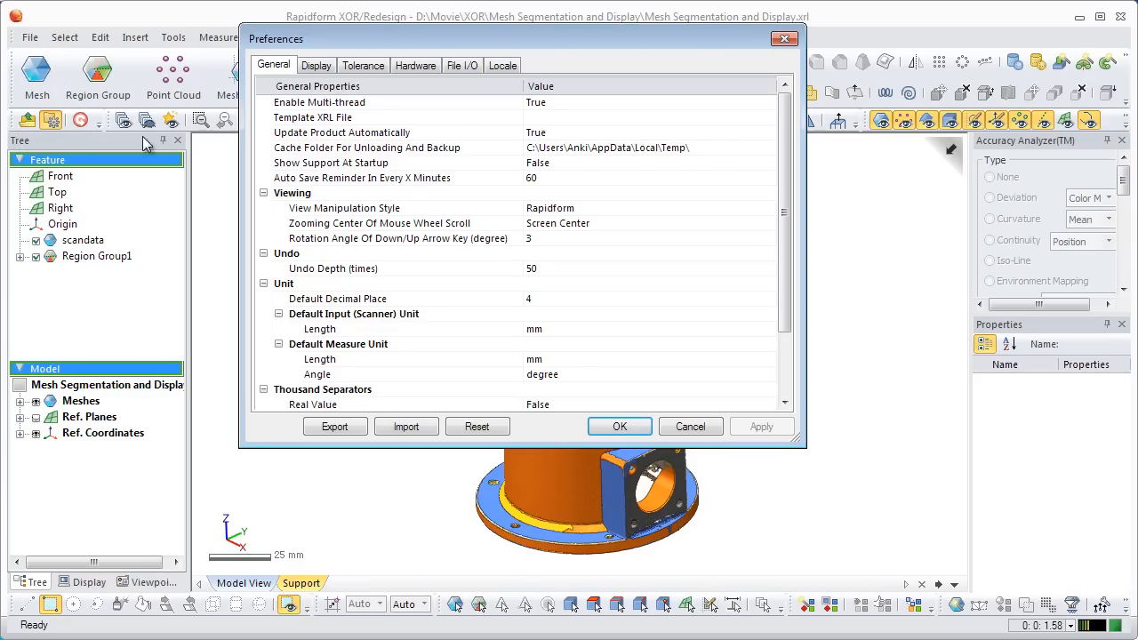
left_click(316, 65)
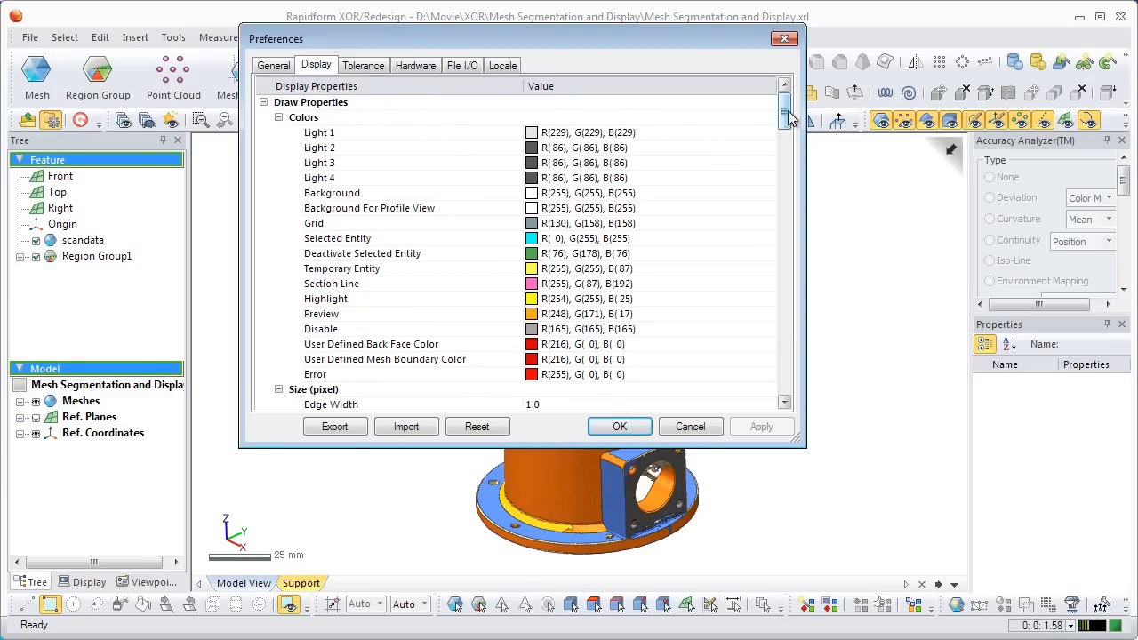
scroll("down", 3)
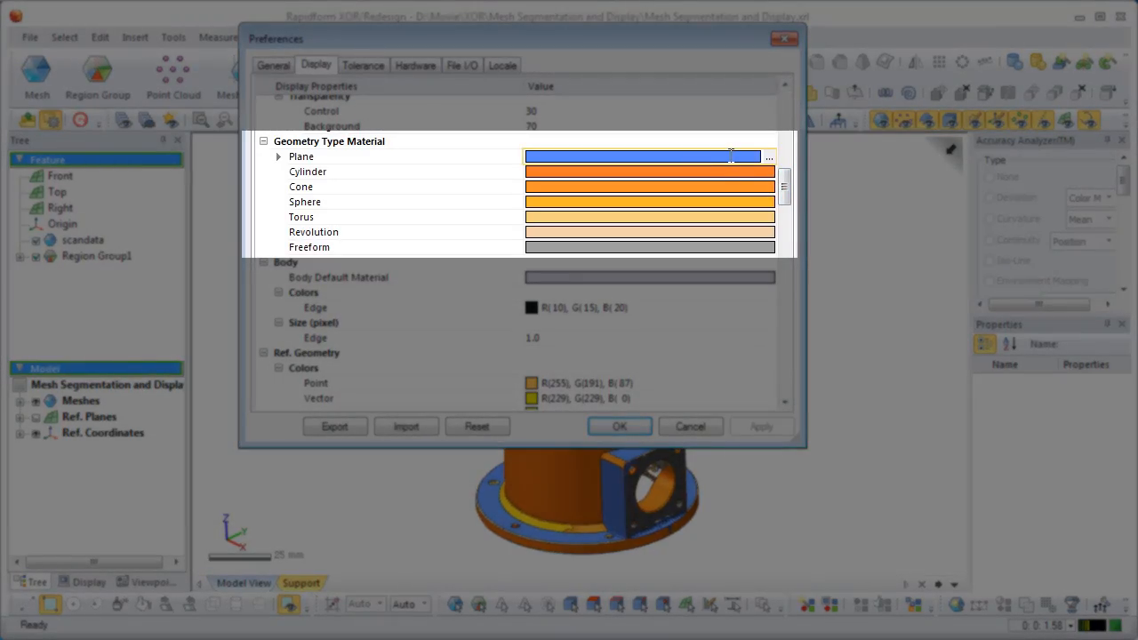
Step: Set geometry type materials to yellow planes, pink cylinders and blue cones, and accept preferences
left_click(768, 158)
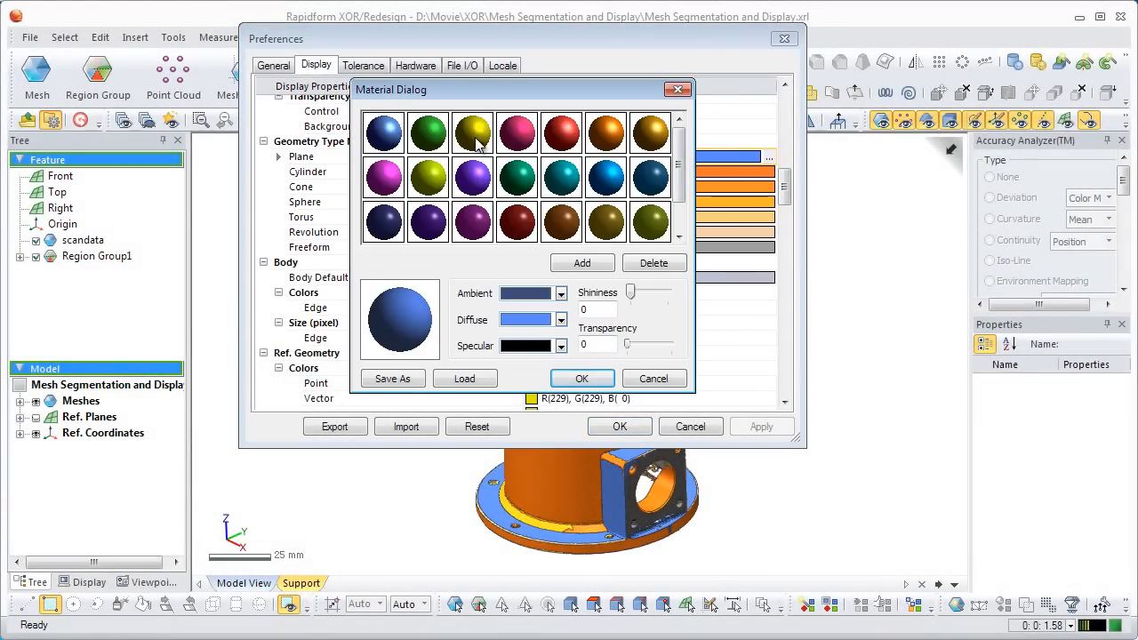
left_click(581, 377)
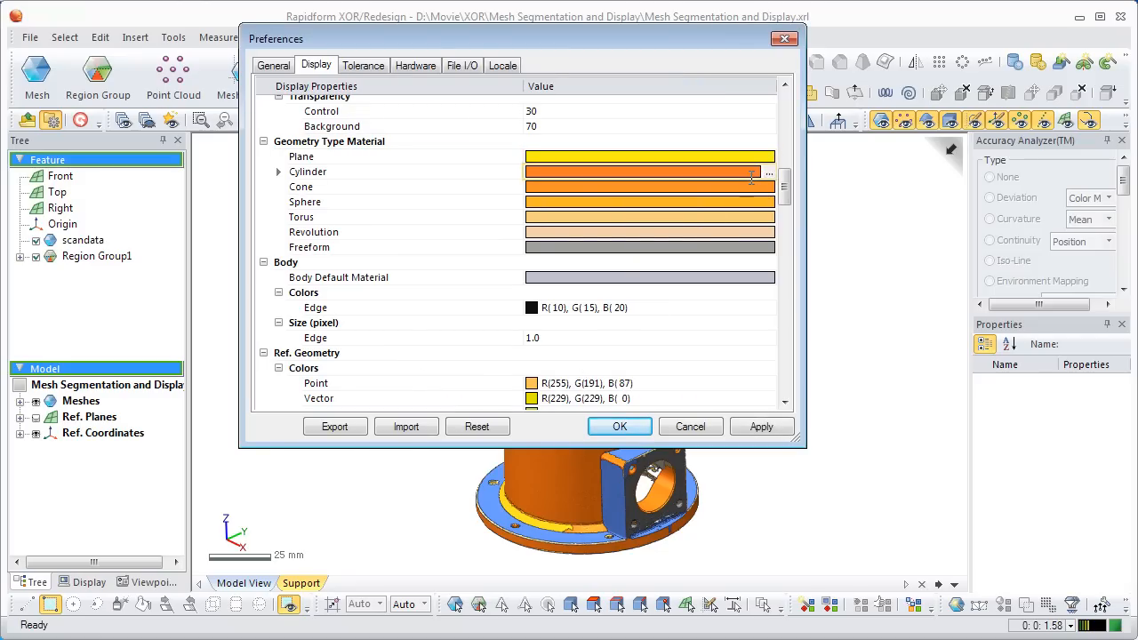
left_click(767, 173)
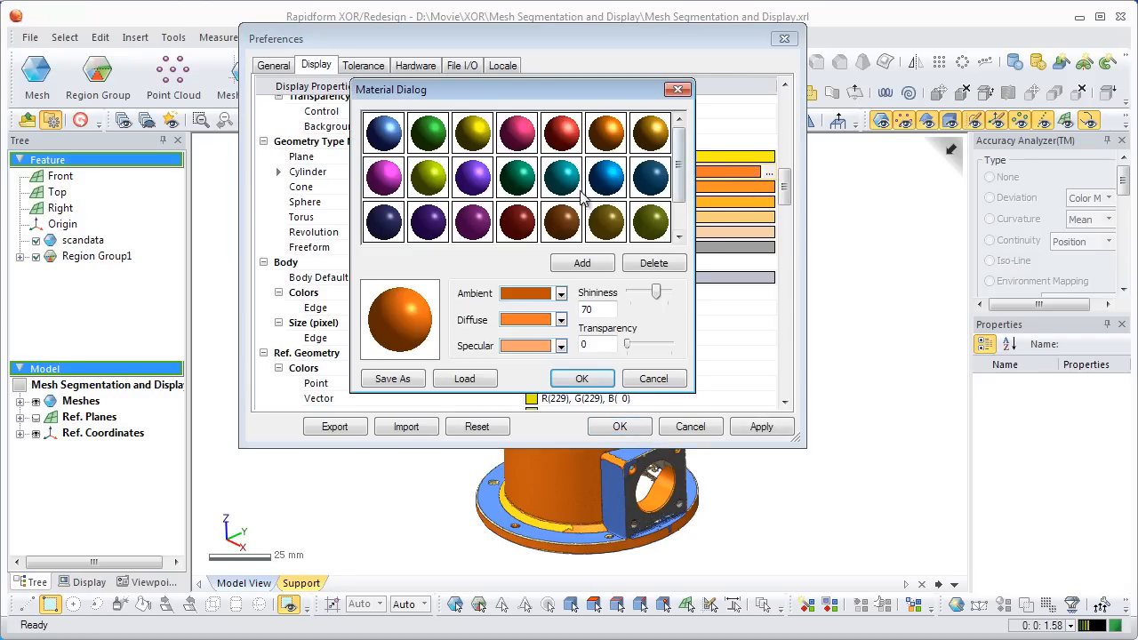
left_click(517, 131)
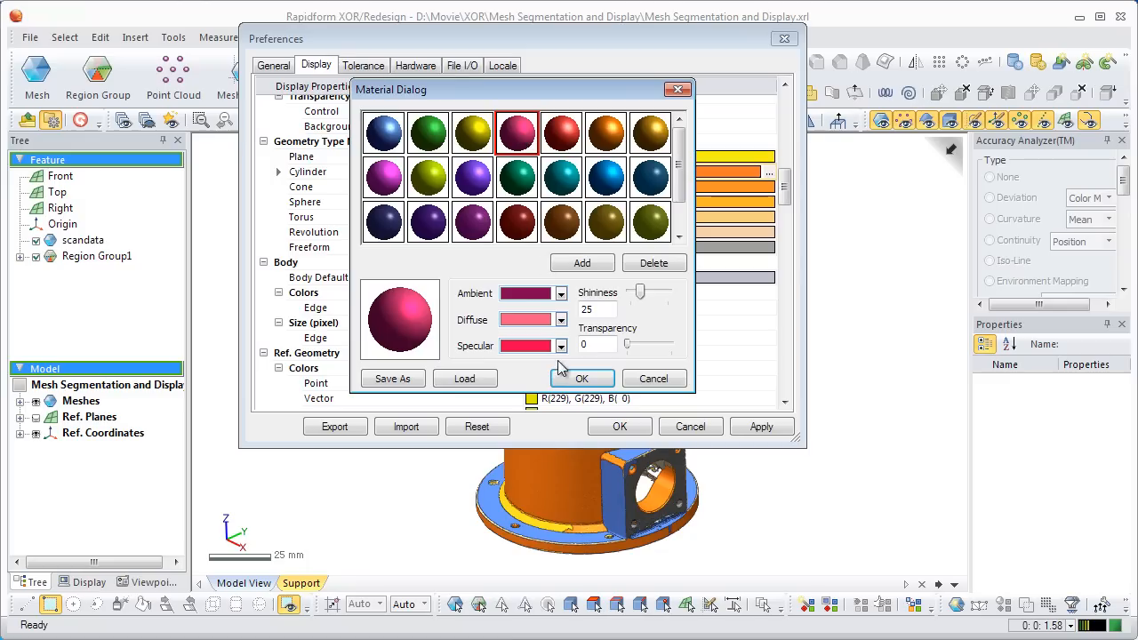
left_click(581, 378)
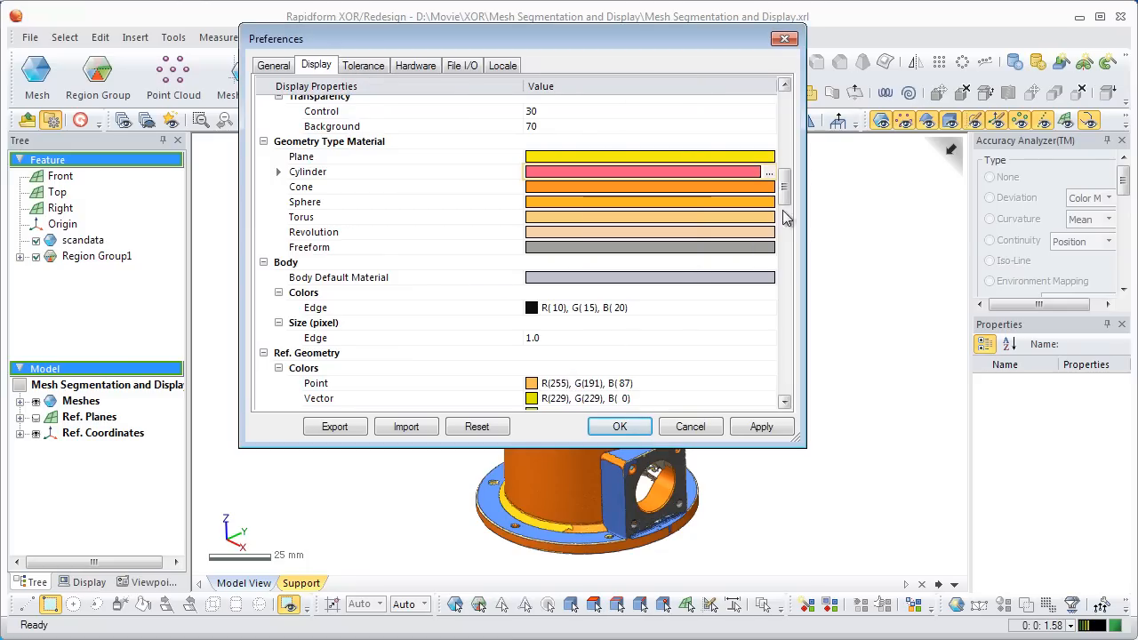
left_click(768, 174)
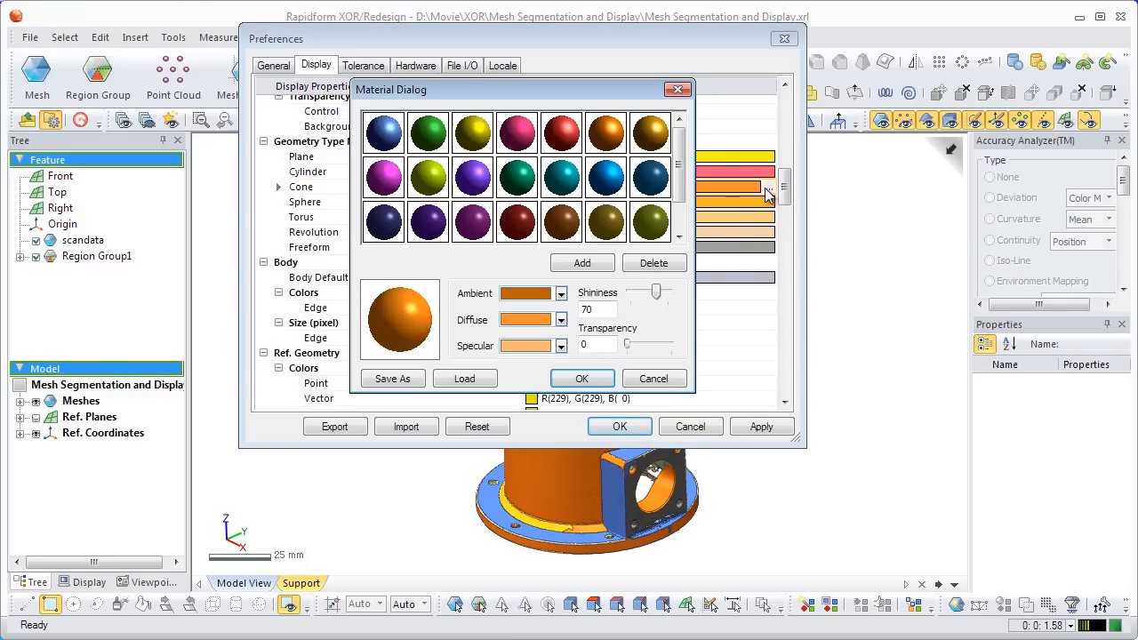
left_click(606, 176)
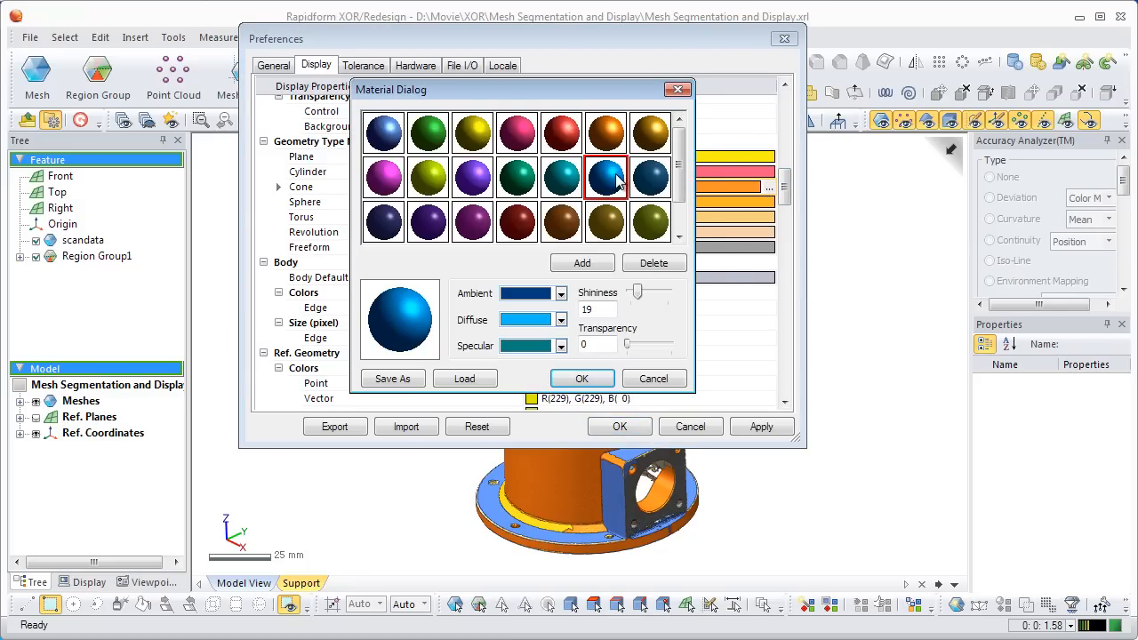
left_click(582, 378)
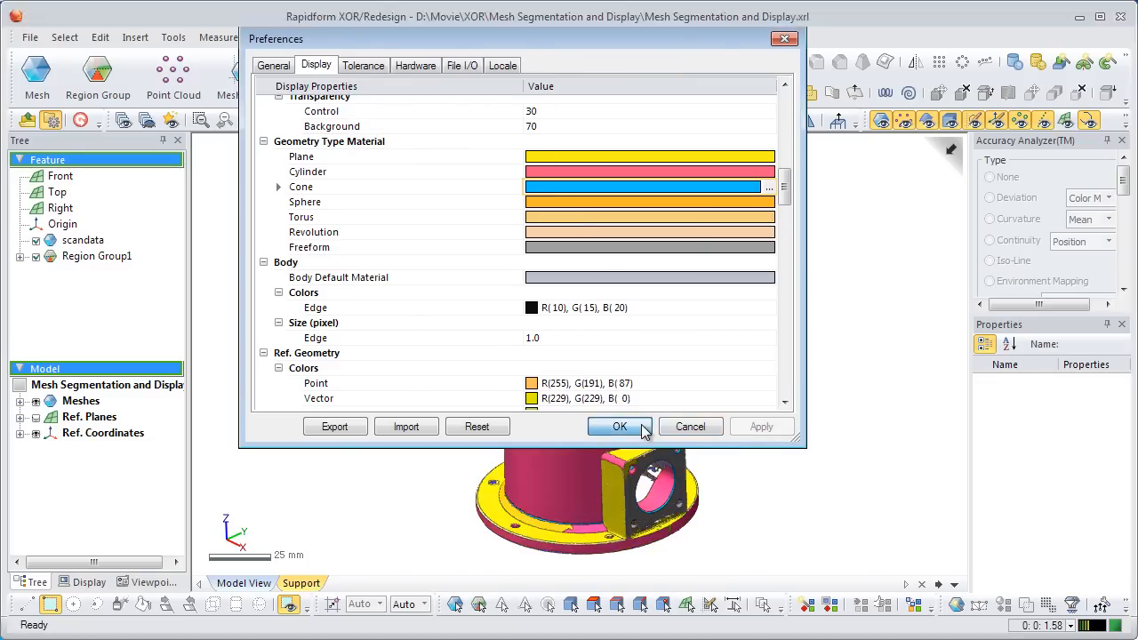
left_click(620, 426)
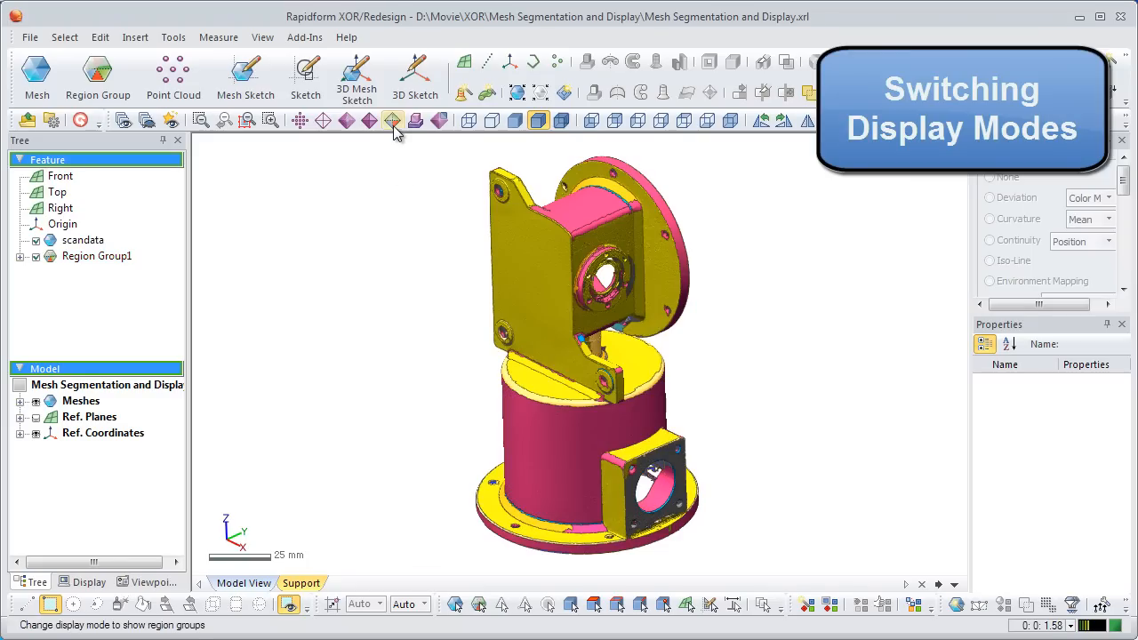
left_click(393, 120)
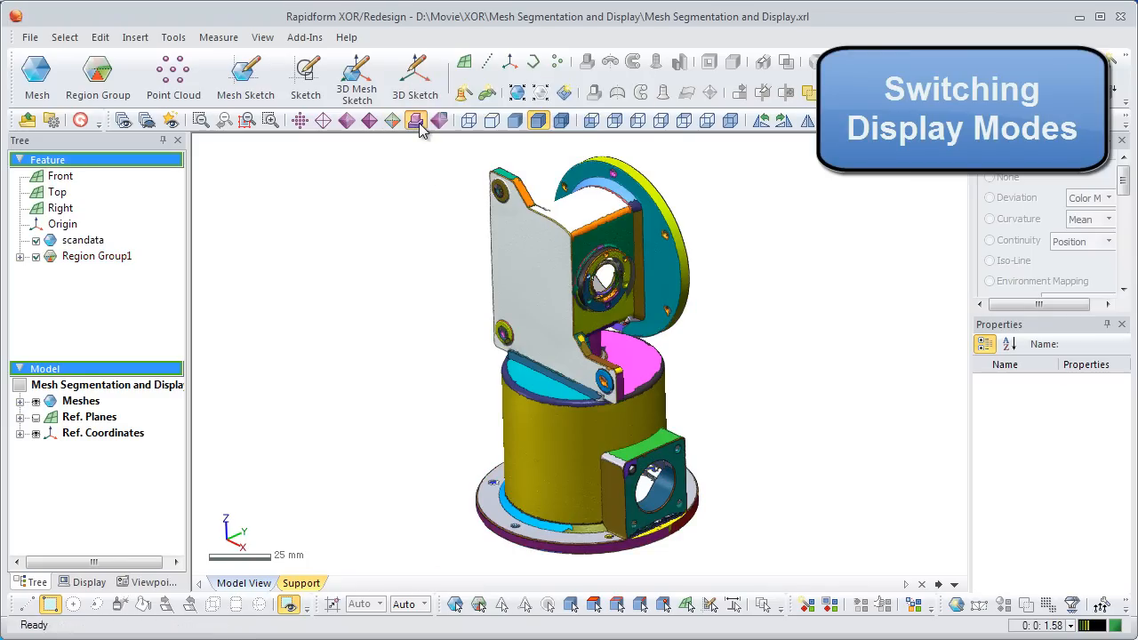
left_click(395, 120)
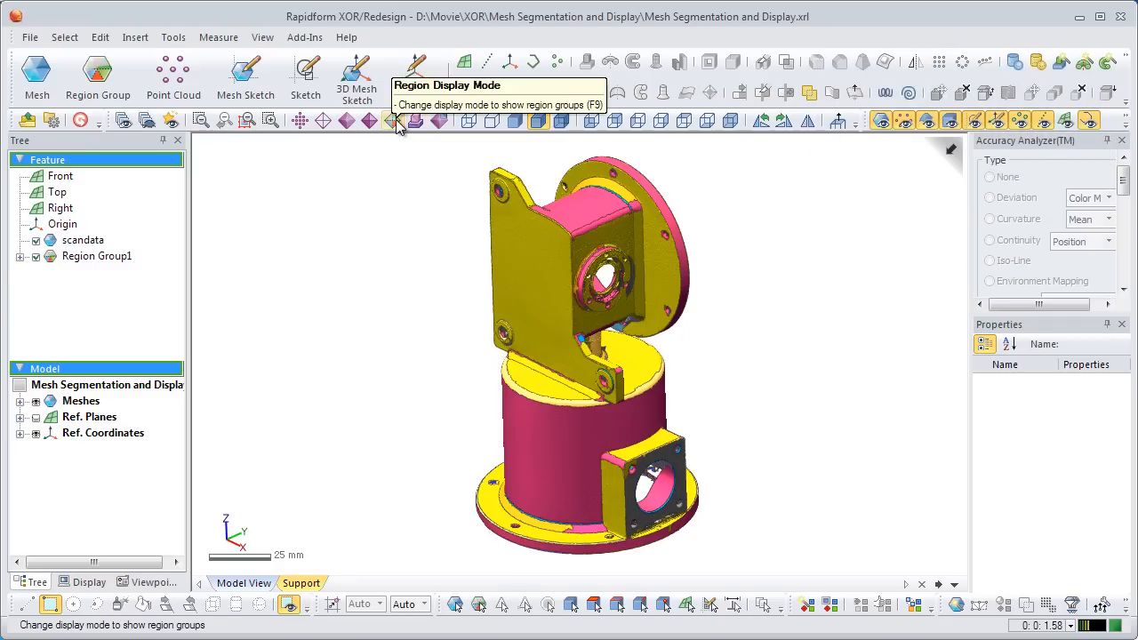
left_click(417, 120)
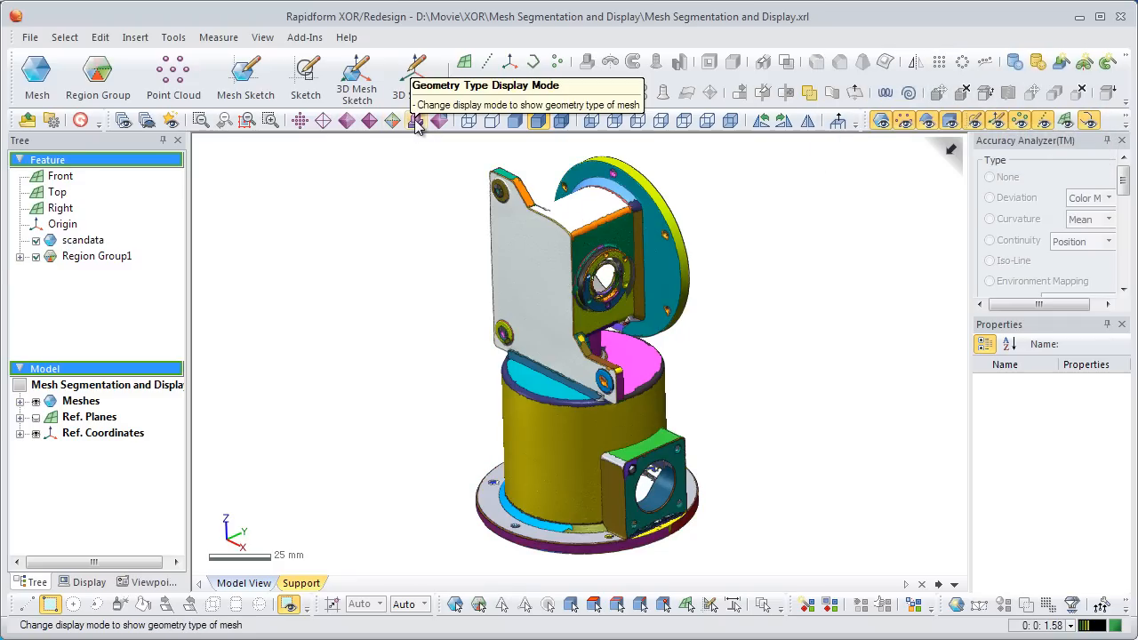
left_click(418, 120)
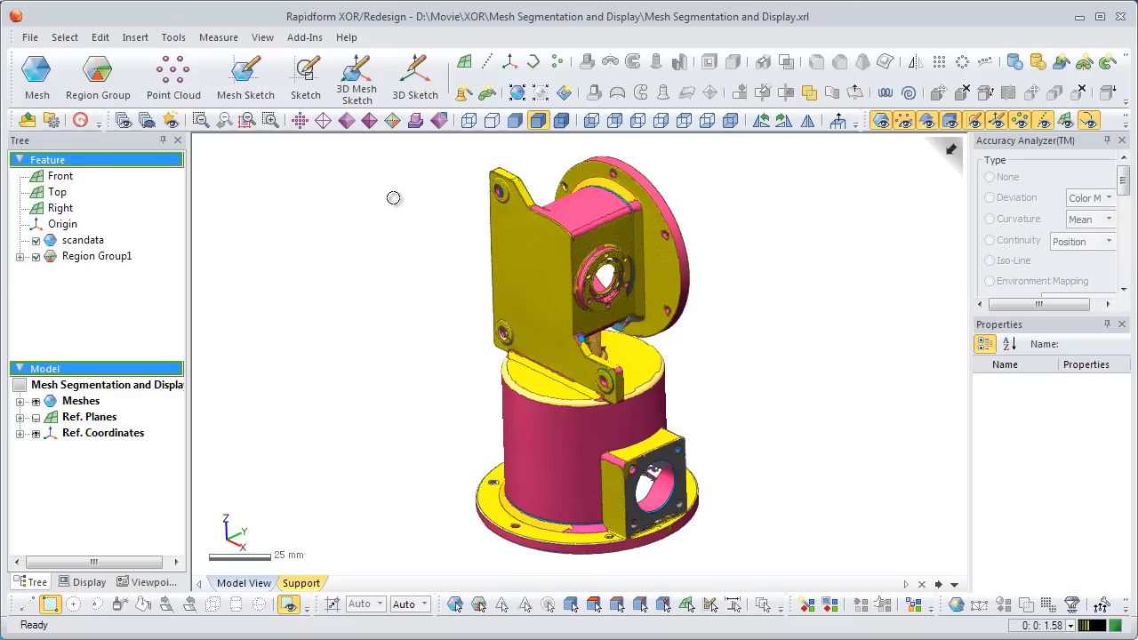